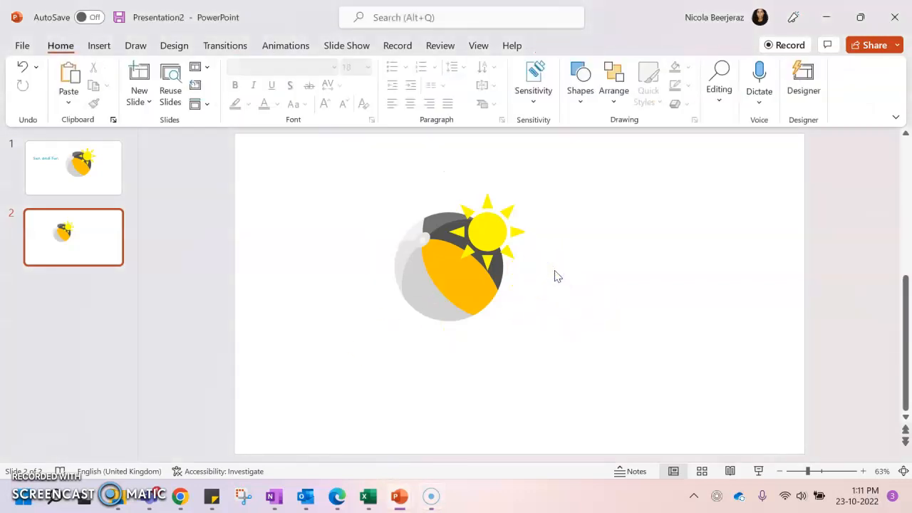
Step: Select the beach ball and sun picture on slide 2
{"action": "left_click", "coordinate": [476, 244]}
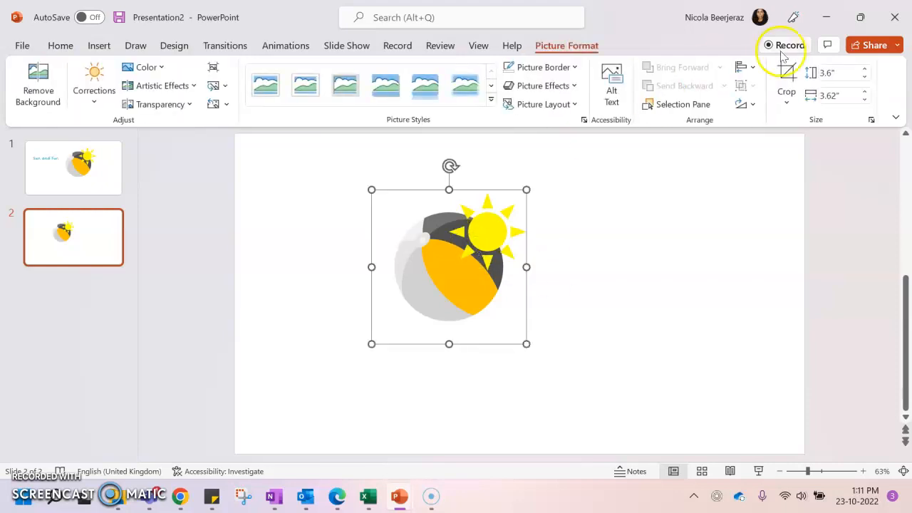
{"action": "mouse_move", "coordinate": [820, 74]}
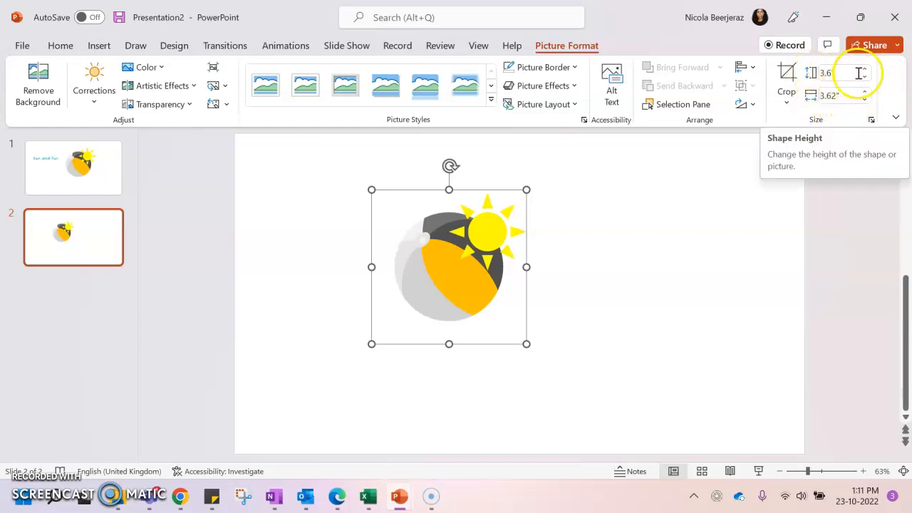
Step: Set the picture's Shape Height to 3.19" and Width to 3.2"
{"action": "left_click", "coordinate": [865, 70]}
{"action": "type", "text": "19\""}
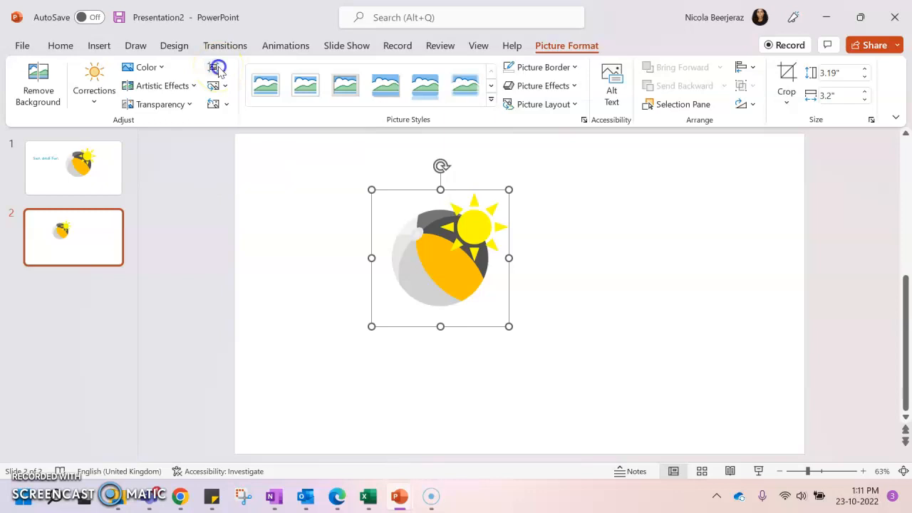
Step: Compress the picture at the E-mail (96 ppi) resolution
{"action": "left_click", "coordinate": [218, 68]}
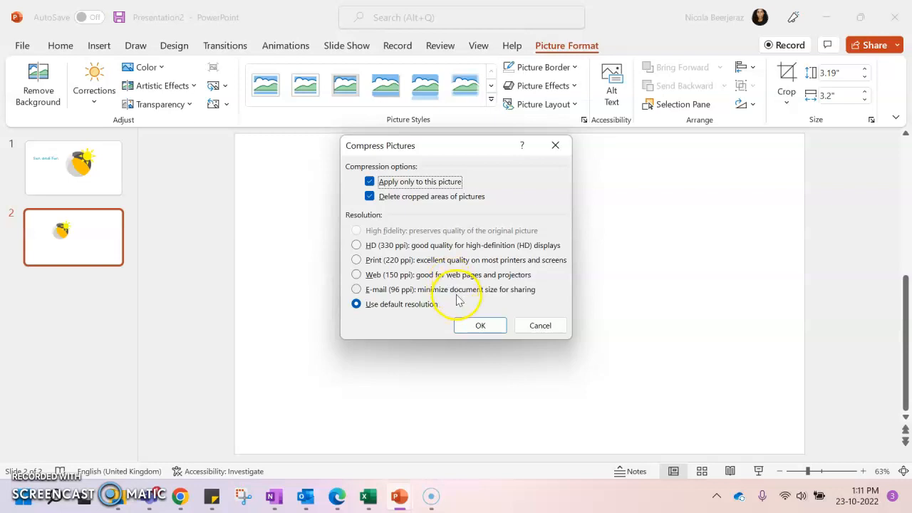
{"action": "left_click", "coordinate": [481, 326]}
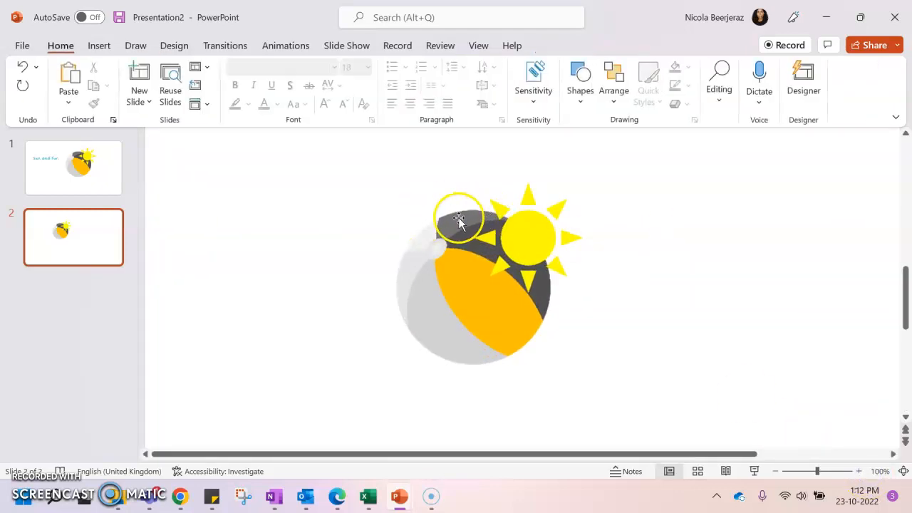
{"action": "left_click", "coordinate": [73, 167]}
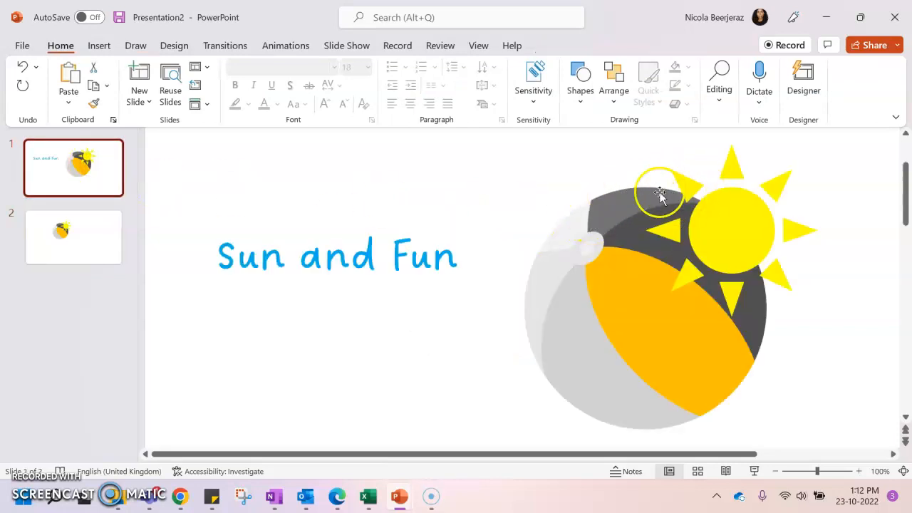
{"action": "left_click", "coordinate": [73, 237]}
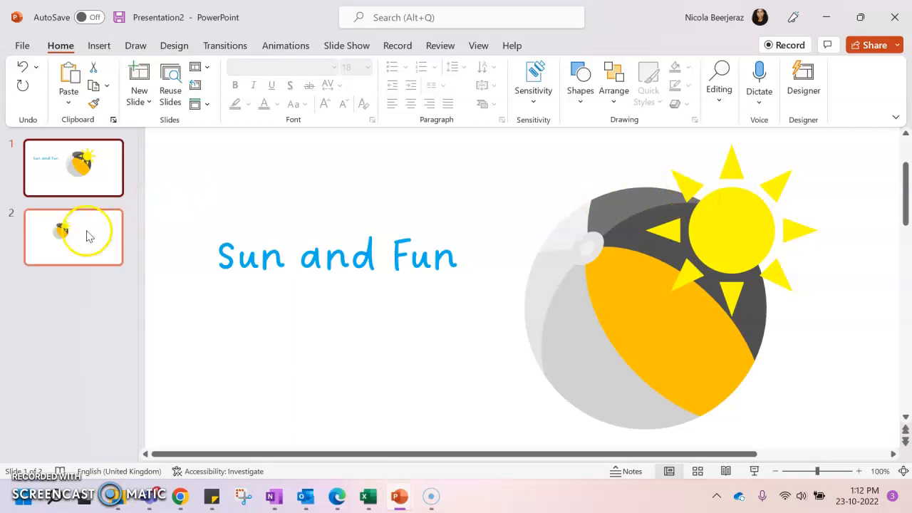